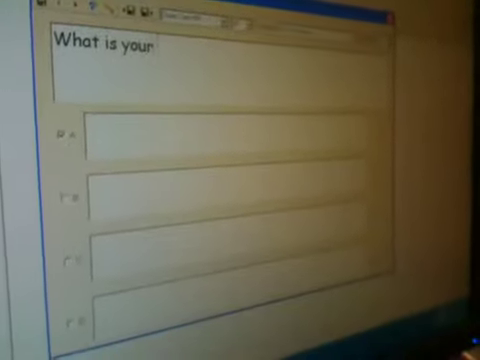
Enter the question text 'name' and placeholder answers 'Choice' and 'lkjlkjlk'
text(name)
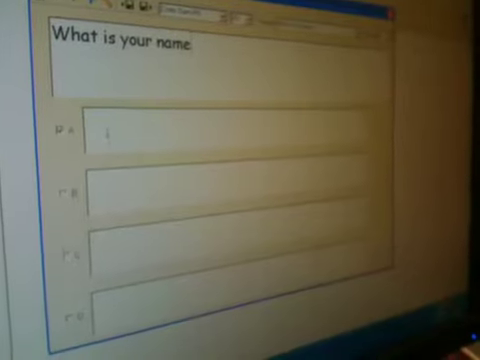
text(Choice)
click(229, 256)
text(jklsjf)
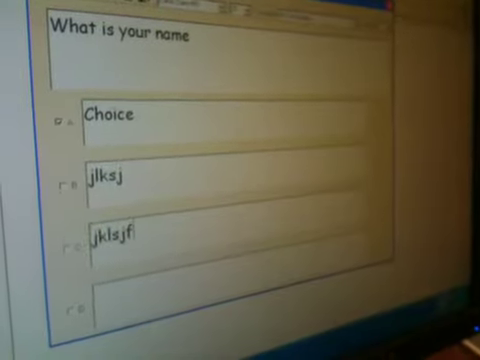
text(lkjlkjlk)
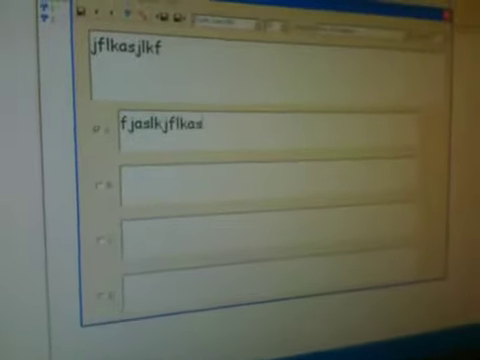
Type placeholder text 'asfjlkjfak' and 'afsklf;l' for the second question's fields
text(asfjlkjfak)
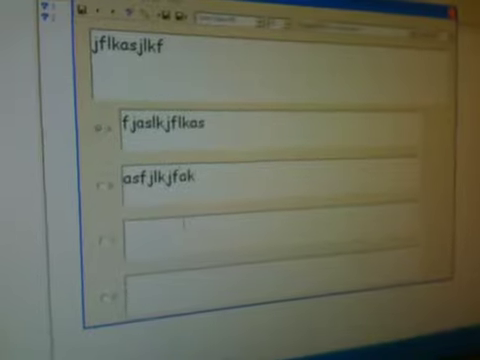
text(afsklf;l)
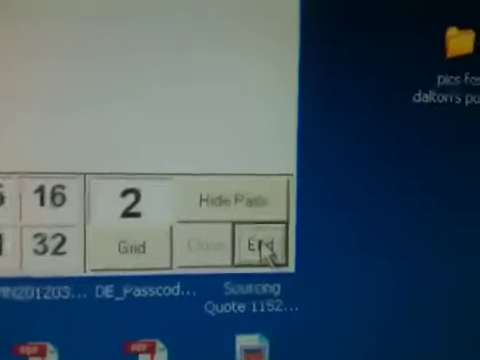
End the live questioning session from the engage toolbar
click(256, 241)
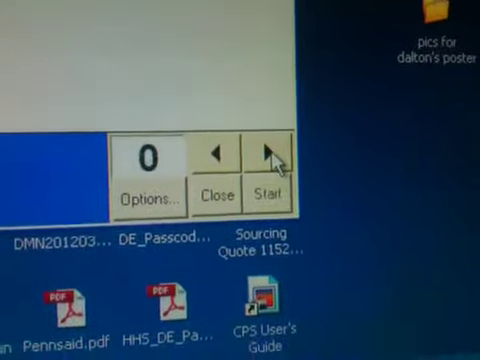
Advance to the next placeholder question with answers A–D
click(266, 171)
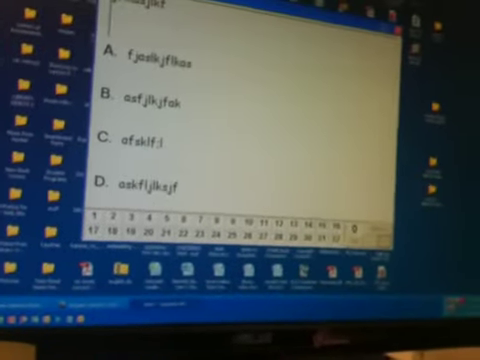
Close the question to mark A correct and show zero responses per choice
click(115, 72)
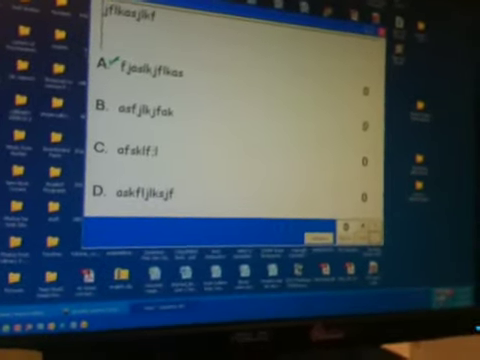